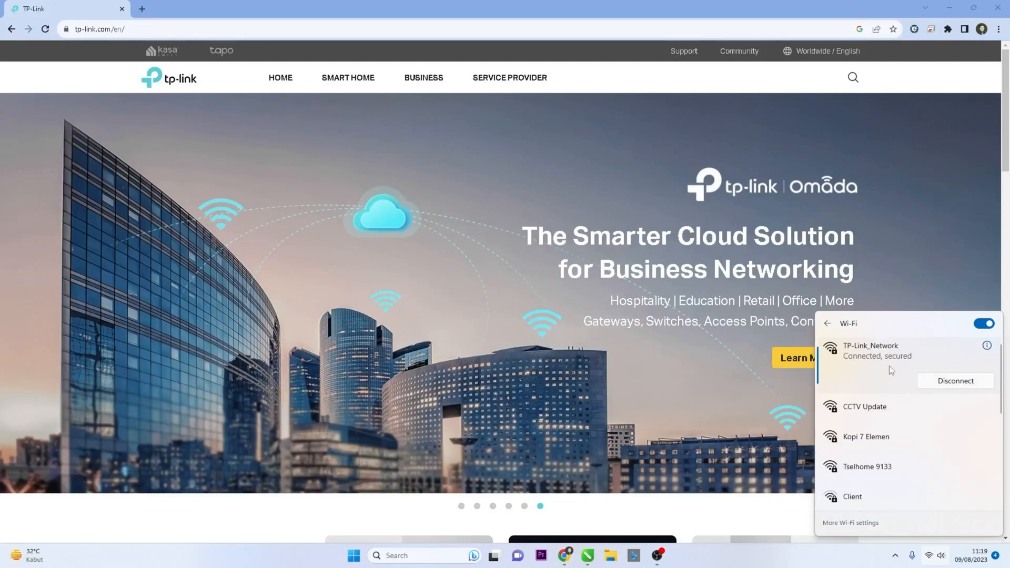
pyautogui.moveTo(860, 376)
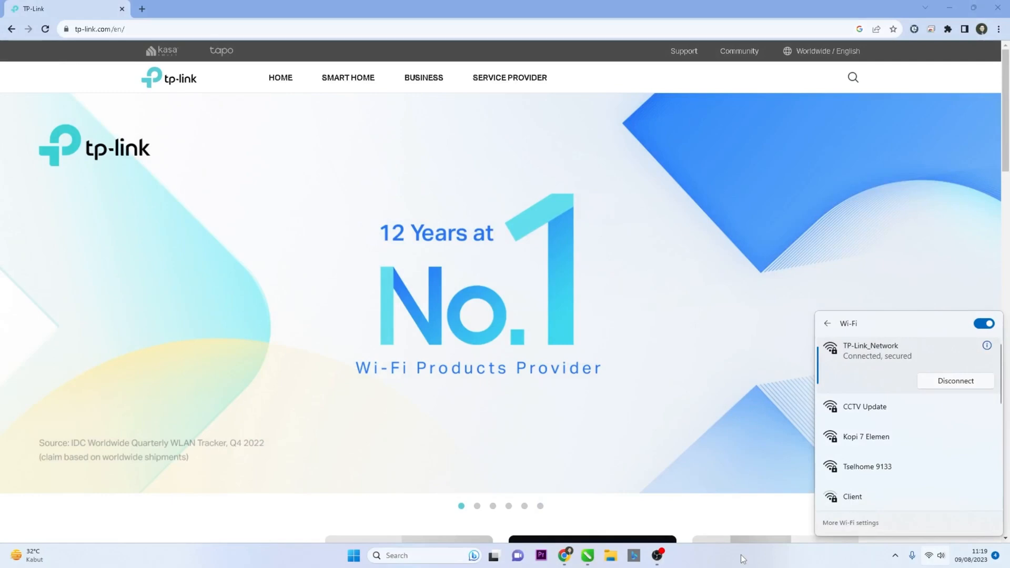
pyautogui.moveTo(564, 554)
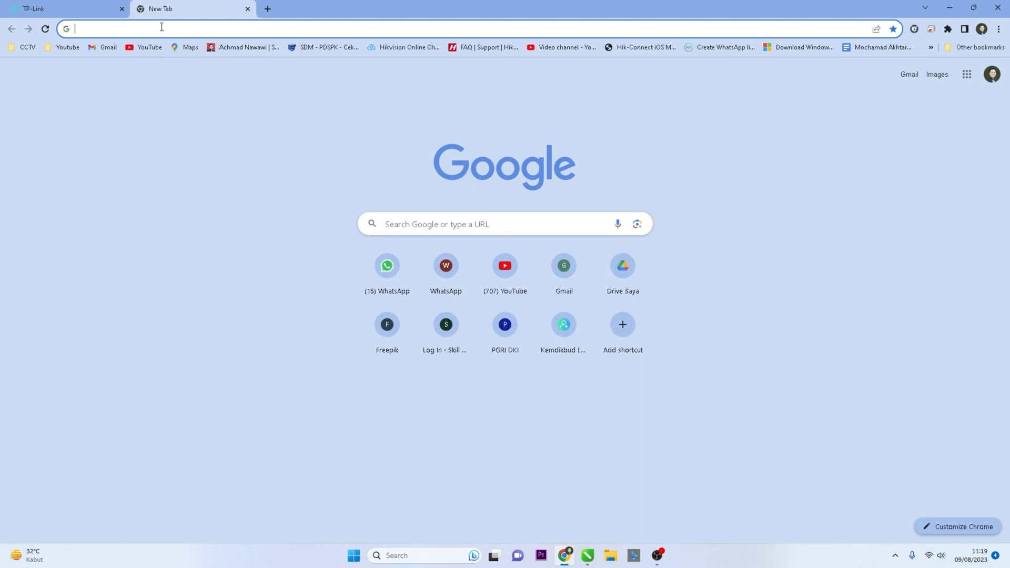
# Step: Load the TL-WR840N router login page by entering its IP address in Chrome
pyautogui.write('192.168.1.1')
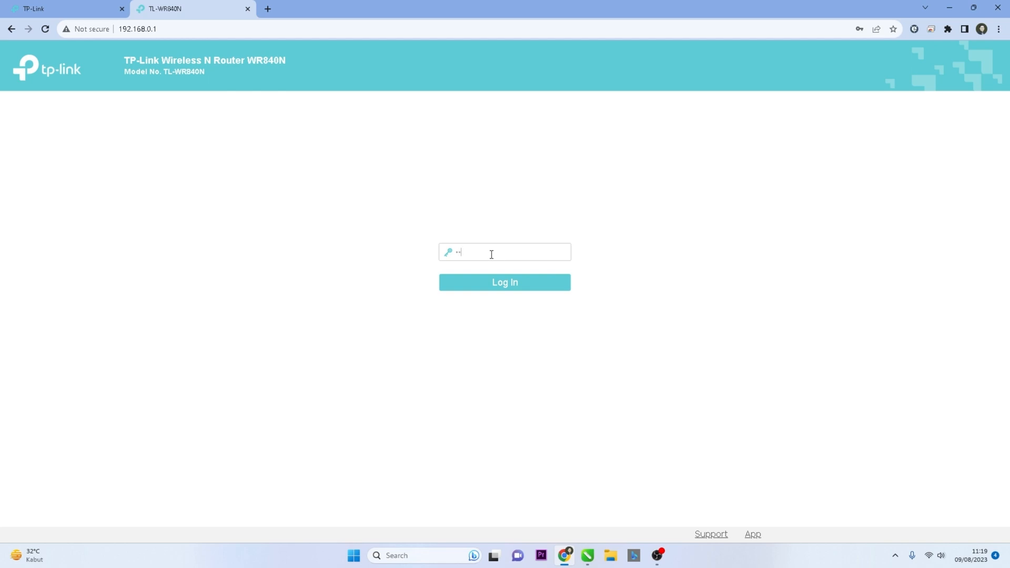
# Step: Log in with the admin password to reach the router's Status page
pyautogui.write('password')
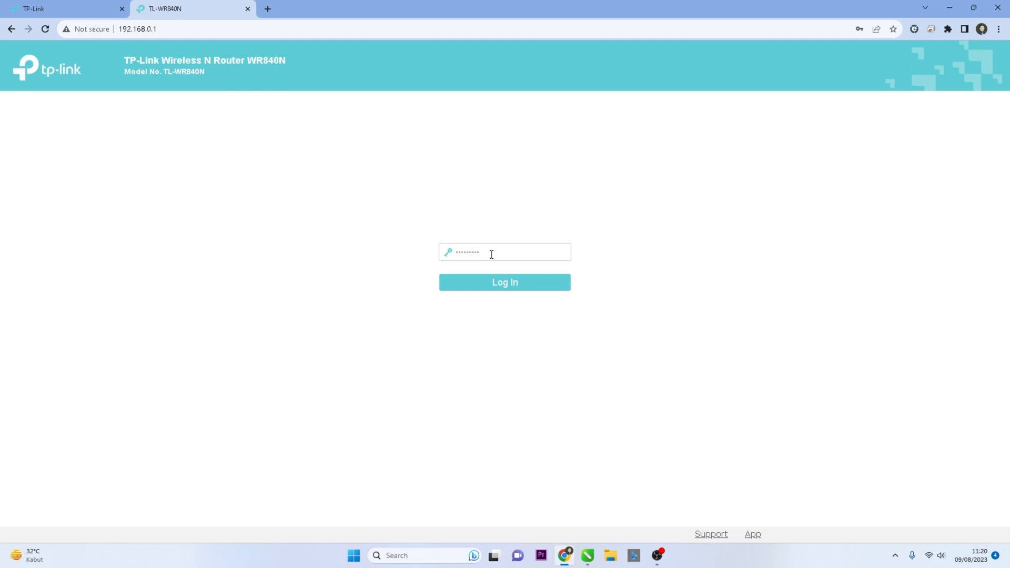
pyautogui.click(504, 282)
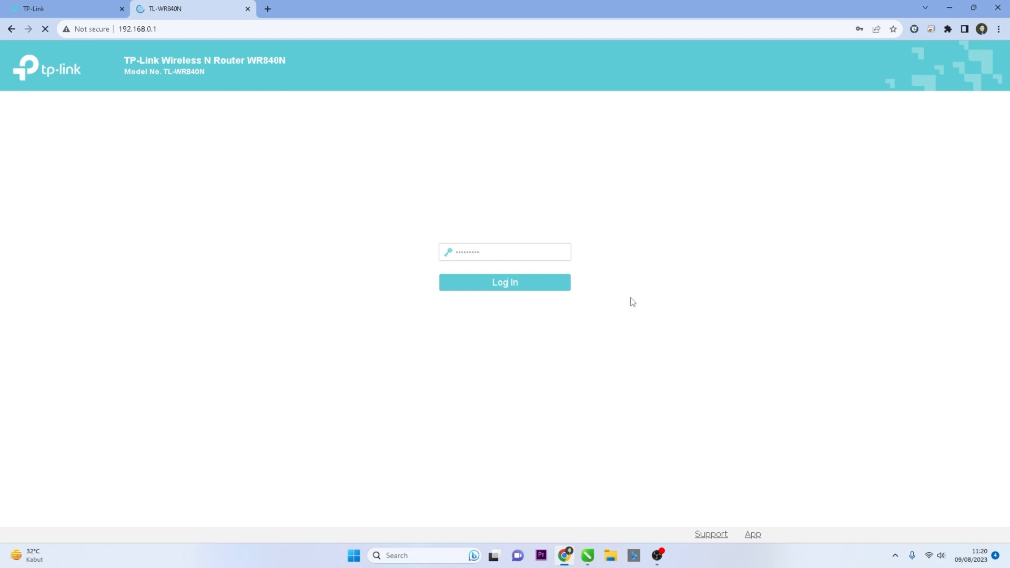
pyautogui.click(505, 282)
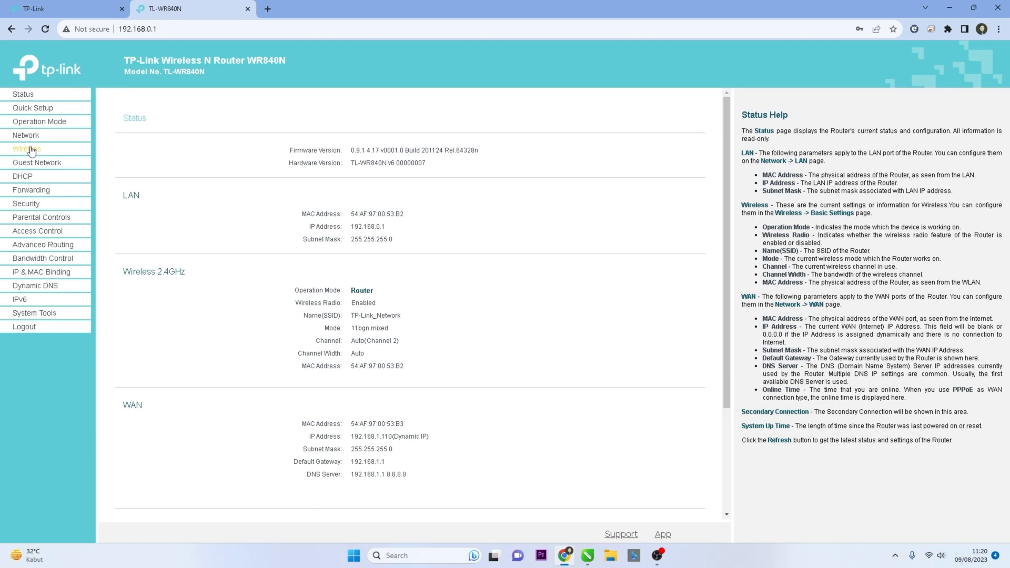
# Step: Go to Wireless > Wireless Security in the router's left menu
pyautogui.click(27, 149)
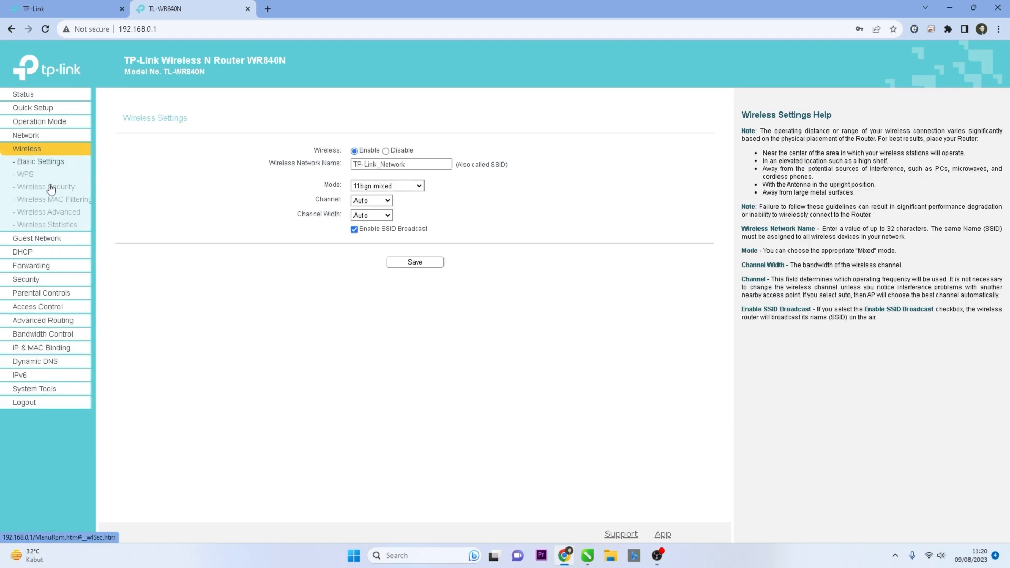
pyautogui.click(46, 186)
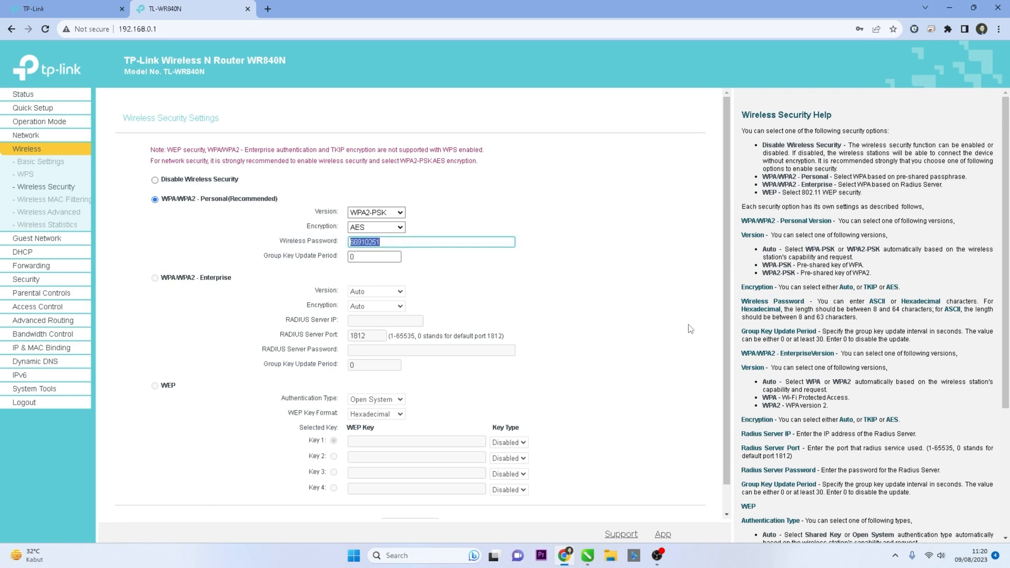
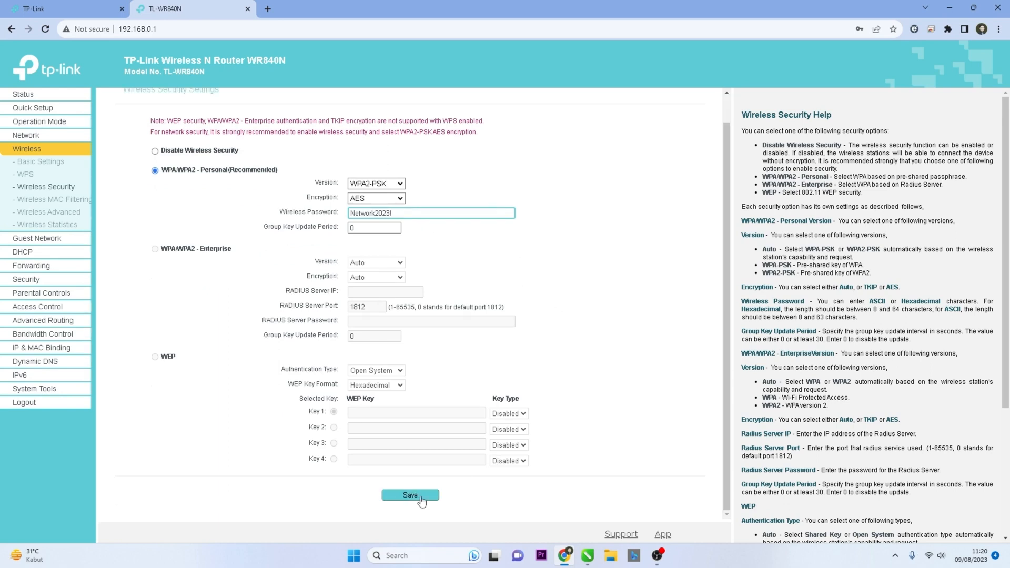
pyautogui.click(411, 496)
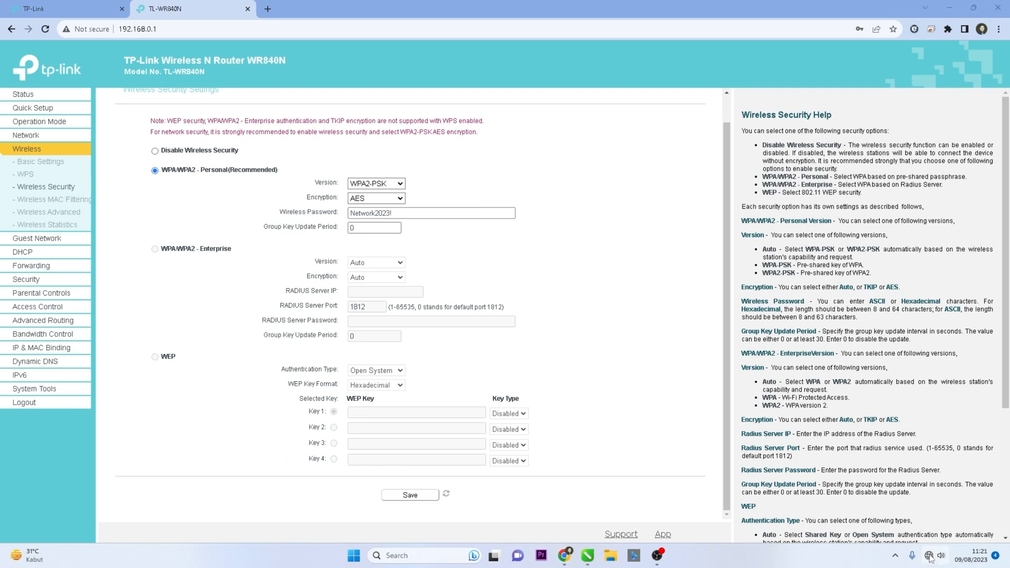
pyautogui.click(930, 556)
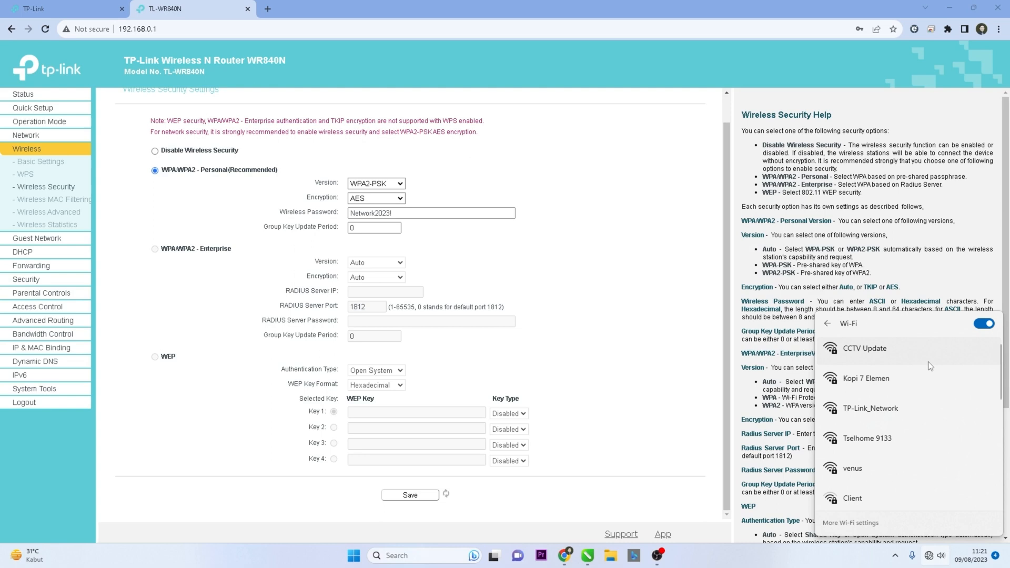
pyautogui.moveTo(894, 418)
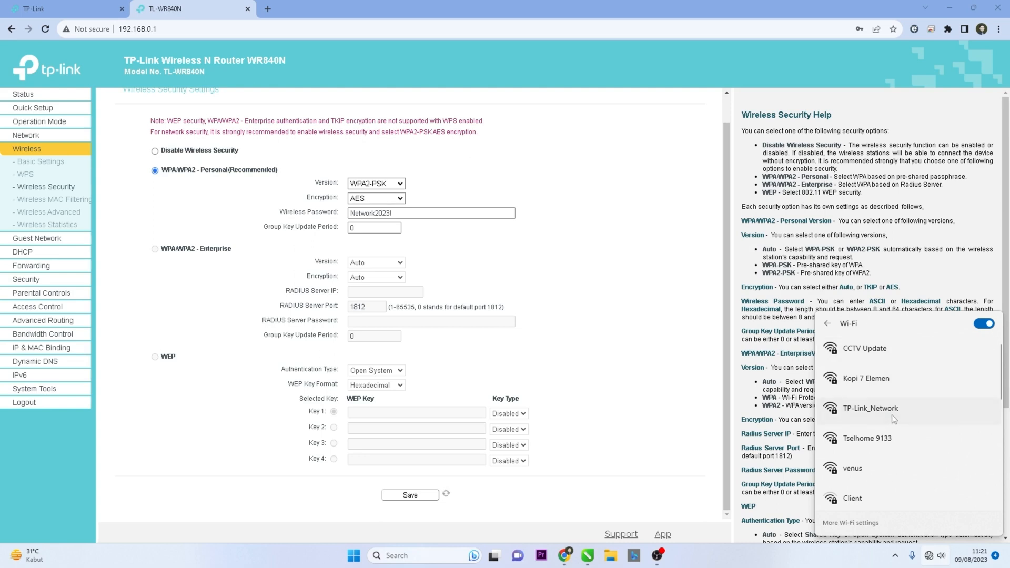
pyautogui.click(870, 407)
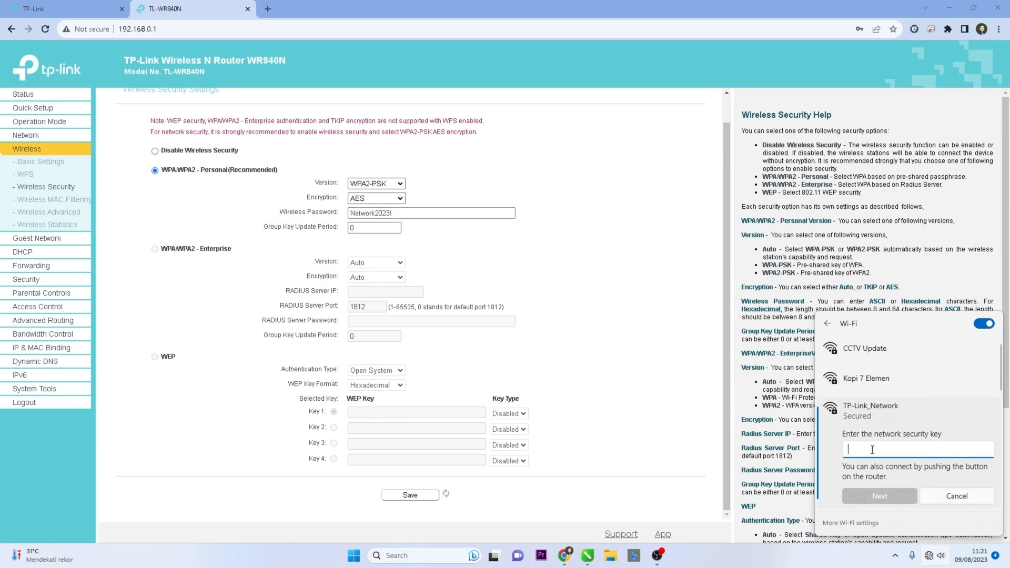
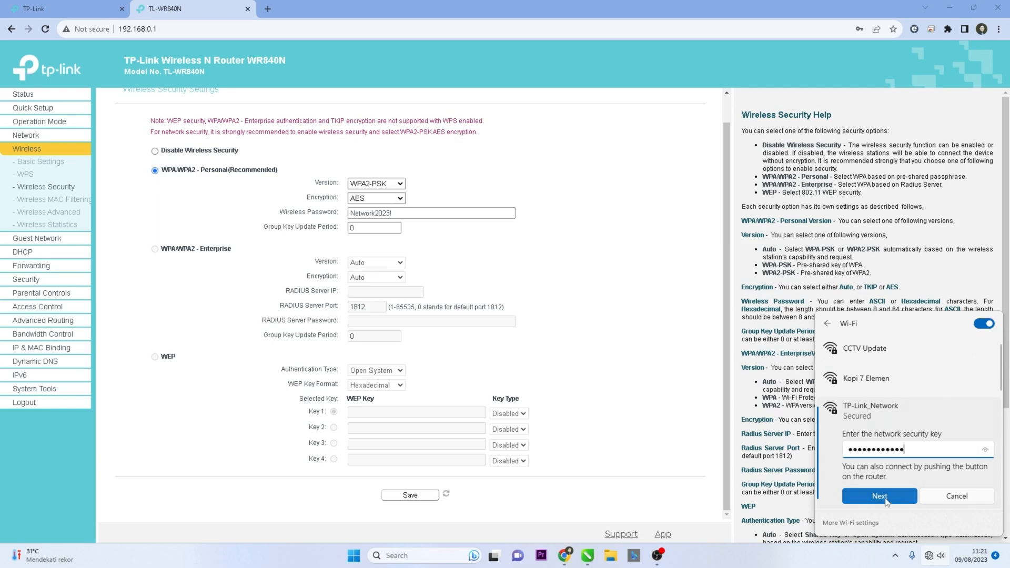
pyautogui.click(878, 496)
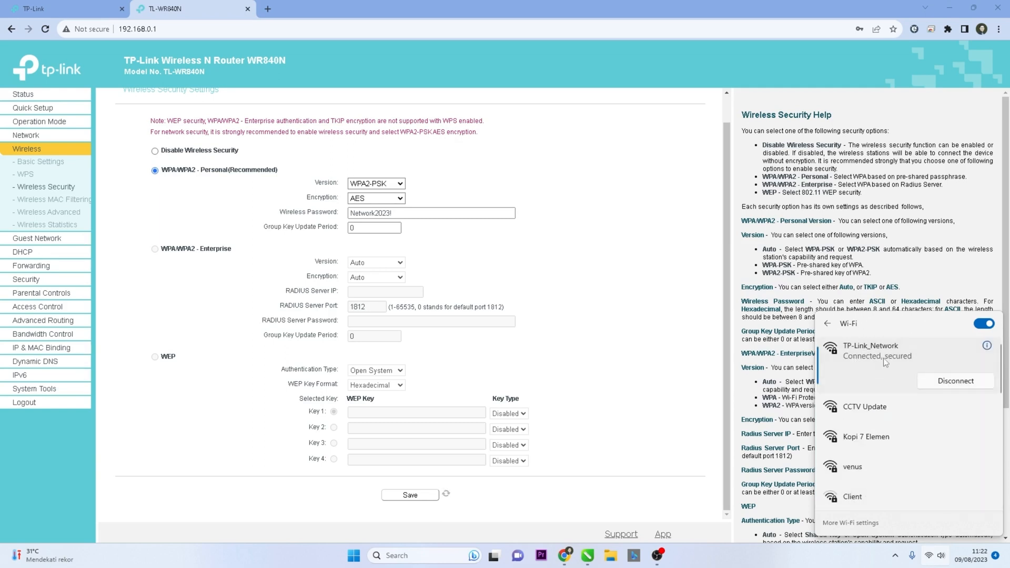
pyautogui.click(44, 29)
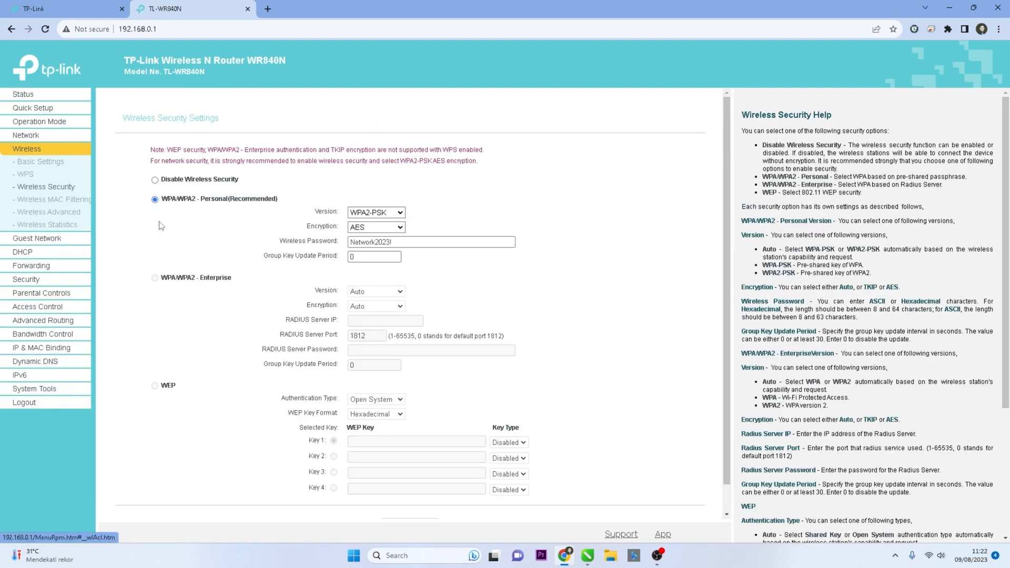
# Step: Log out from the router's left menu and confirm the prompt
pyautogui.click(24, 402)
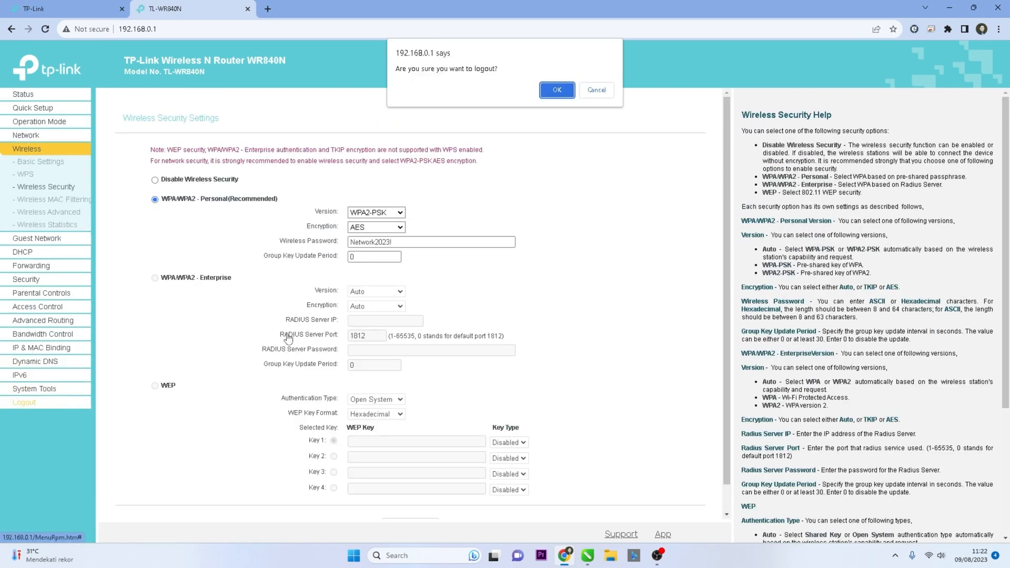
pyautogui.click(556, 90)
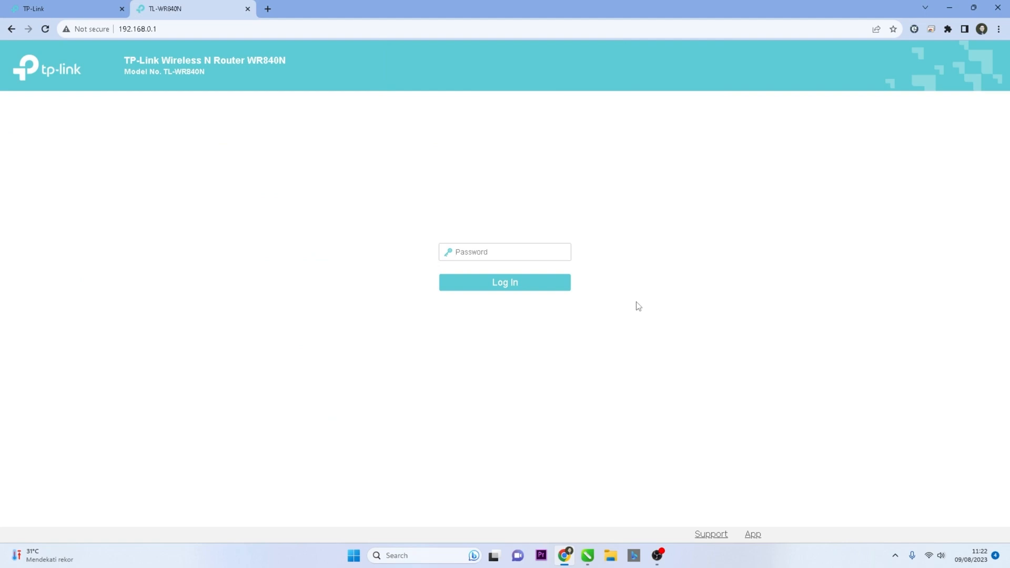